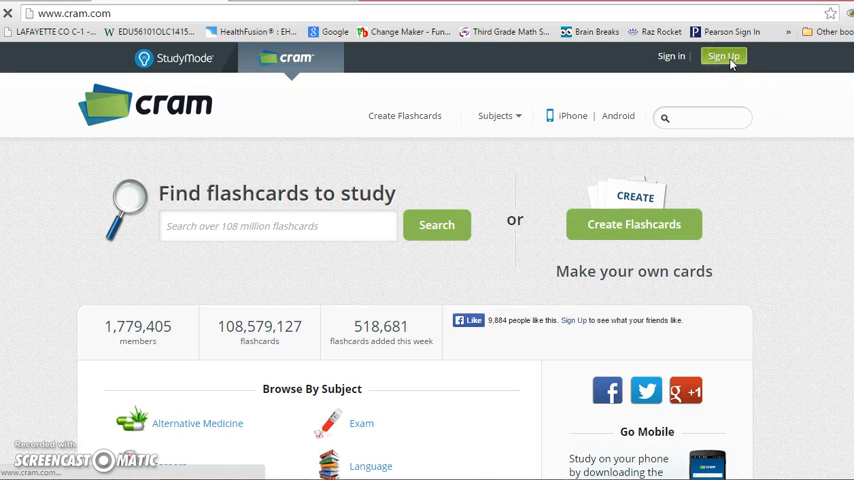
pyautogui.moveTo(256, 386)
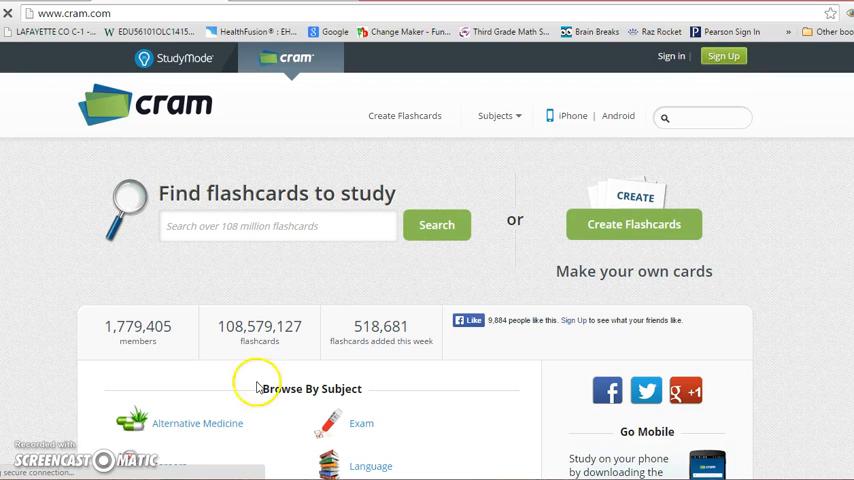
# Start signing up for a free Cram.com account from the homepage
pyautogui.click(724, 56)
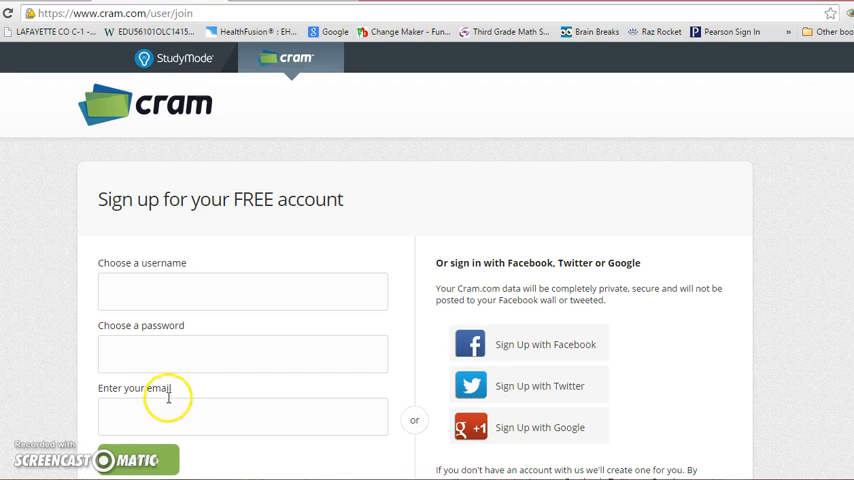
# Register the account with username 'wahnde', a password and an email address
pyautogui.click(242, 292)
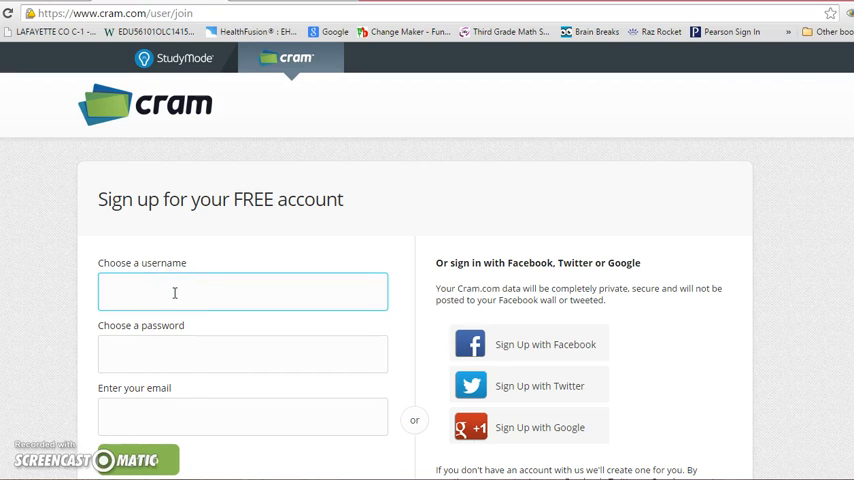
pyautogui.write('wahndemo')
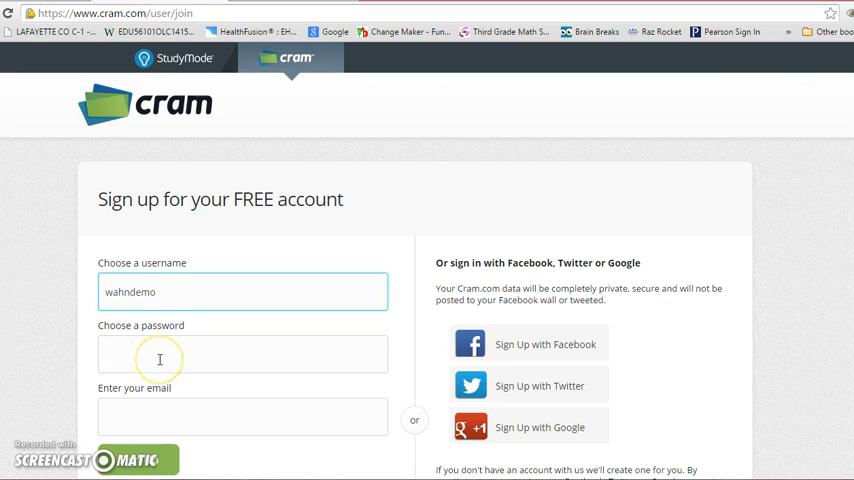
pyautogui.click(242, 354)
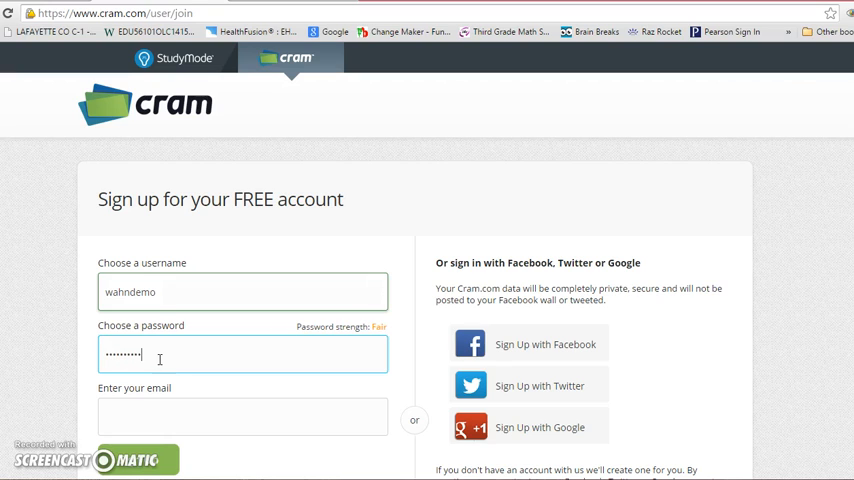
pyautogui.click(242, 416)
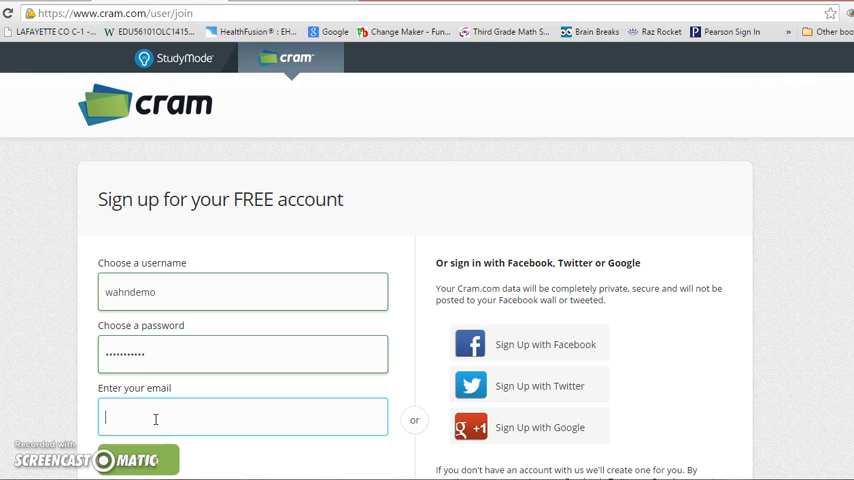
pyautogui.write('01')
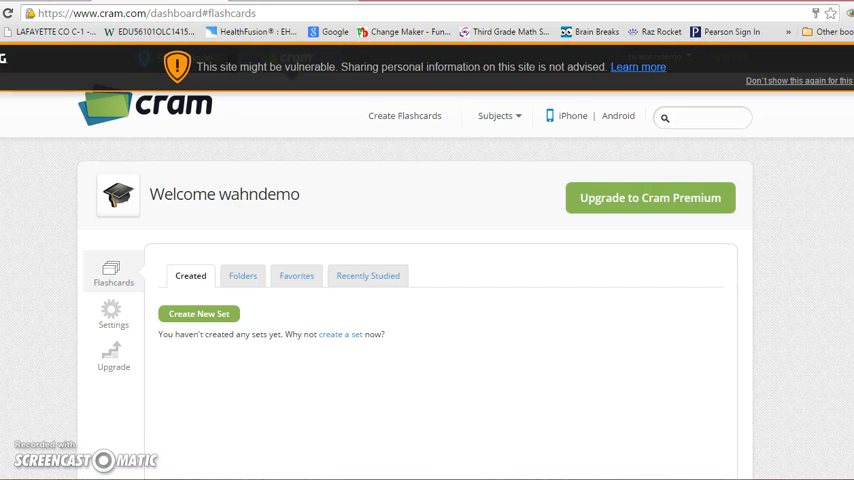
pyautogui.moveTo(544, 440)
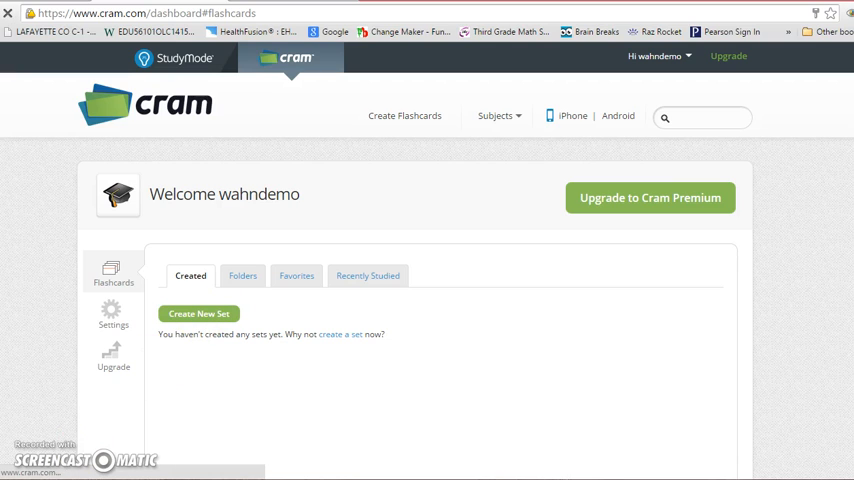
# Begin a new flashcard set titled '2 times table' with subject 'math'
pyautogui.click(198, 312)
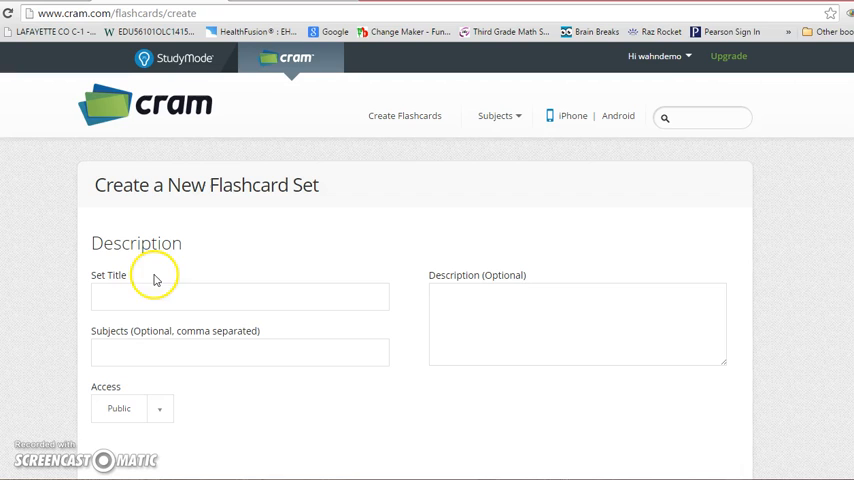
pyautogui.click(238, 296)
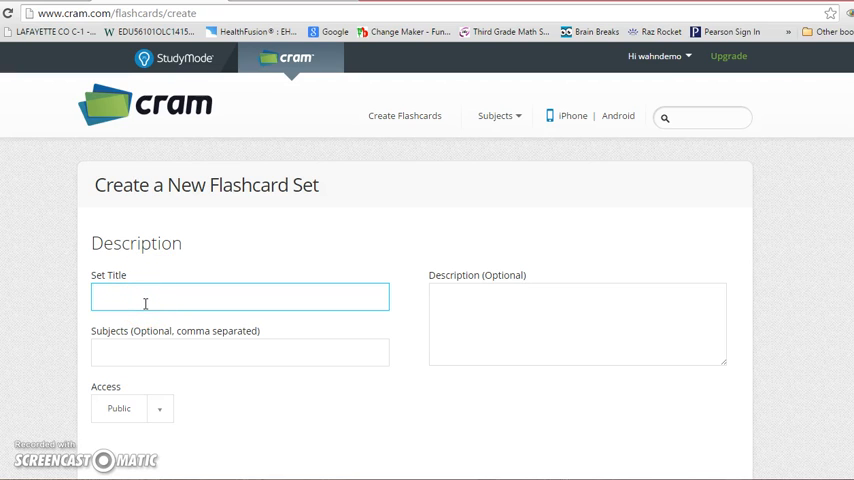
pyautogui.write('2 times table')
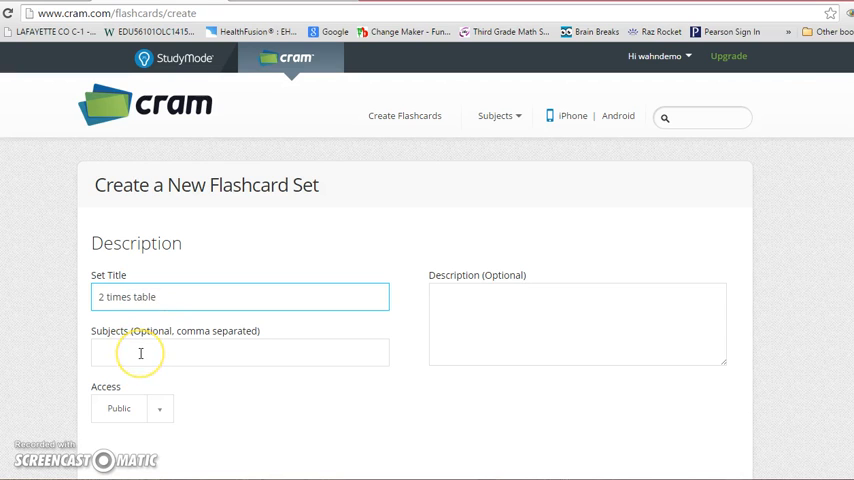
pyautogui.write('math')
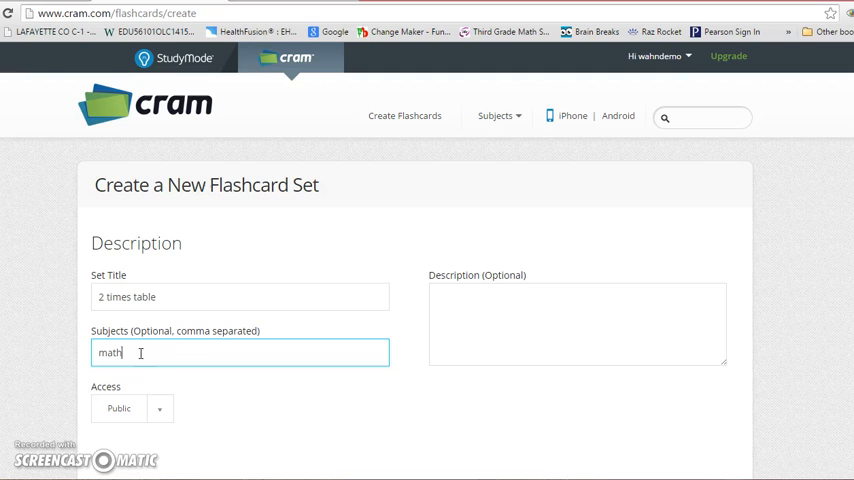
# Make the set private and describe it as 'Practice x 2 table'
pyautogui.click(132, 408)
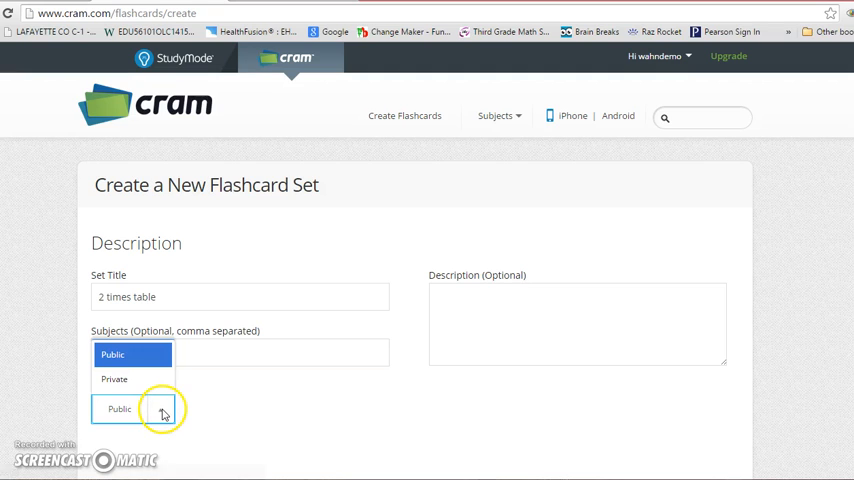
pyautogui.click(114, 380)
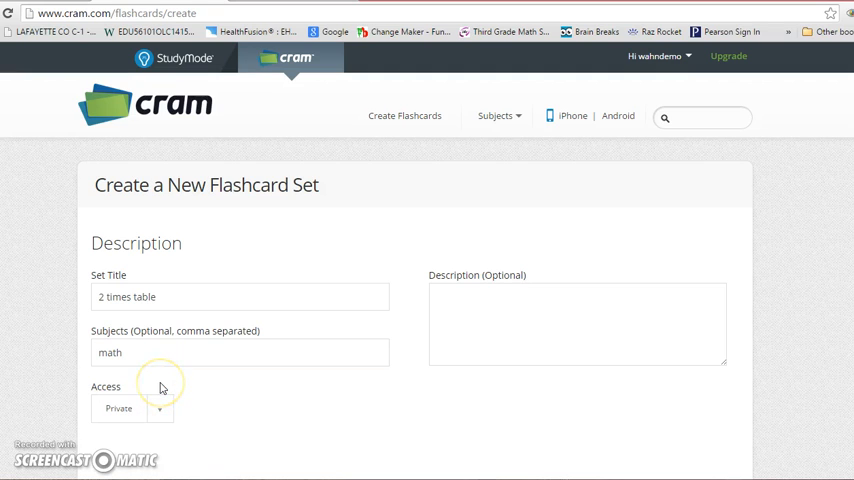
pyautogui.click(578, 324)
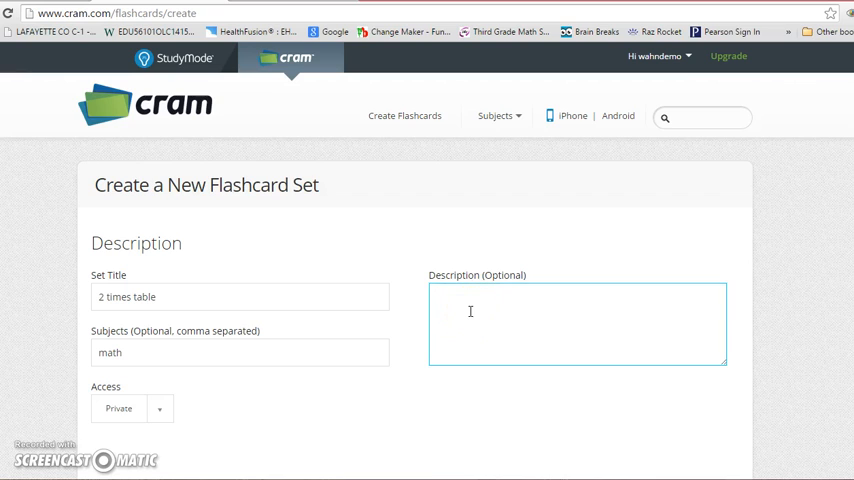
pyautogui.write('Practice x')
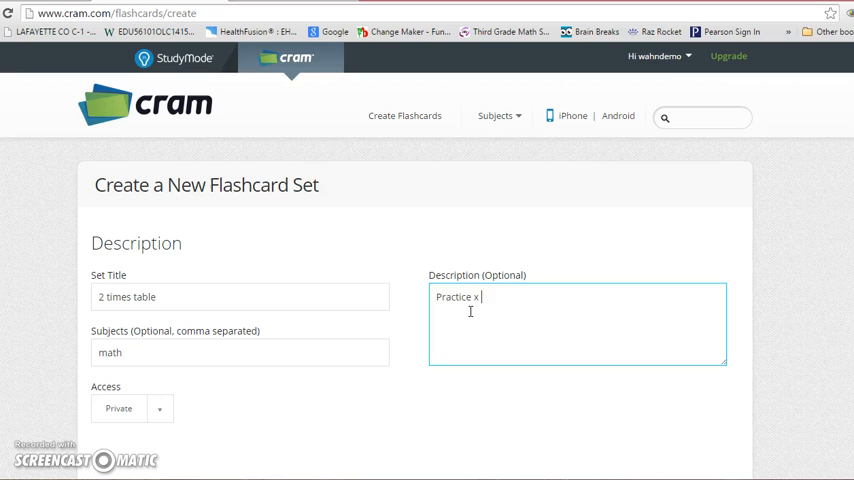
pyautogui.write('2 tables')
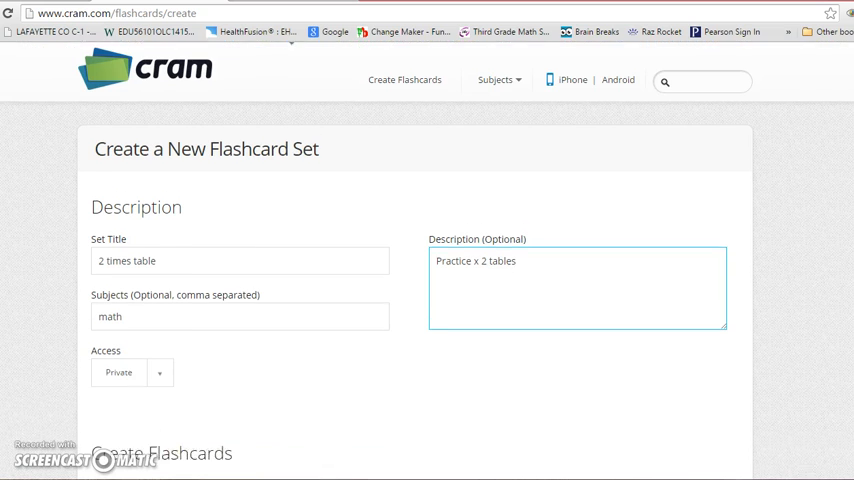
# Fill card 1 with '2 x 2 =' on the front and answer 4, both in large text
pyautogui.scroll(-3)
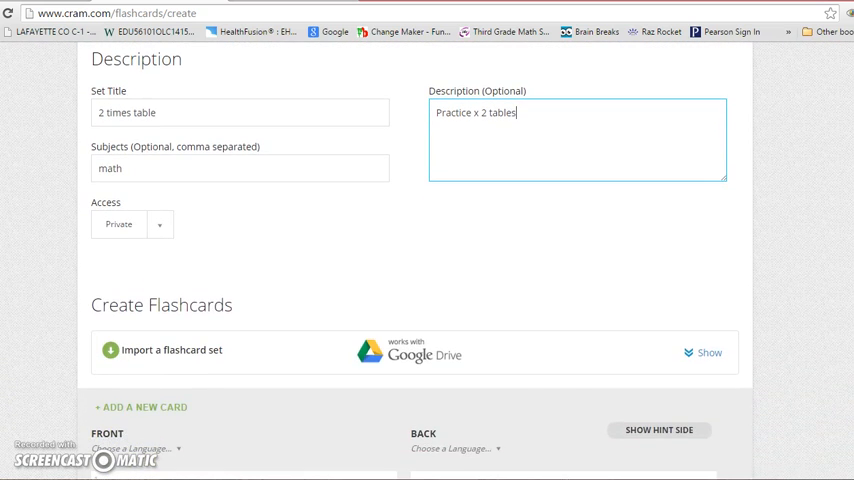
pyautogui.scroll(-3)
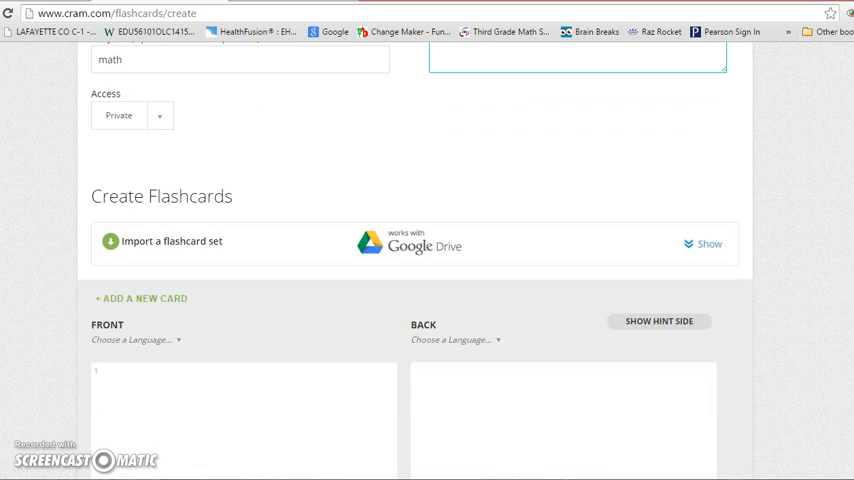
pyautogui.scroll(-3)
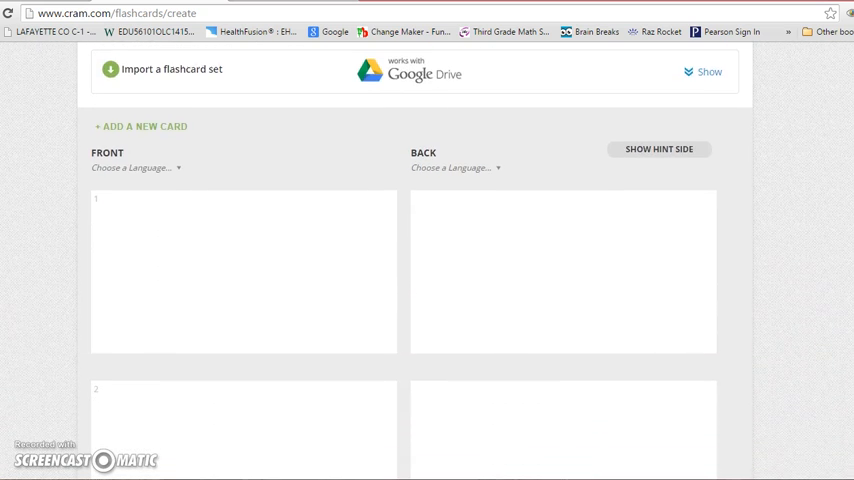
pyautogui.click(240, 224)
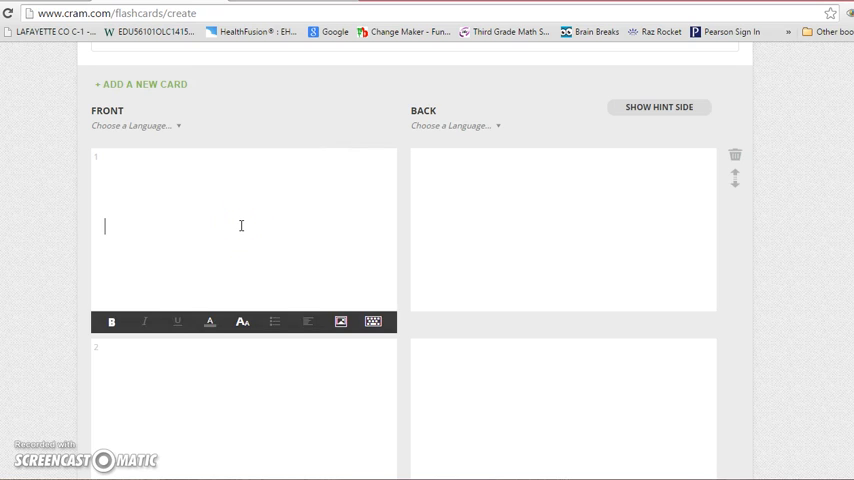
pyautogui.write('2 x')
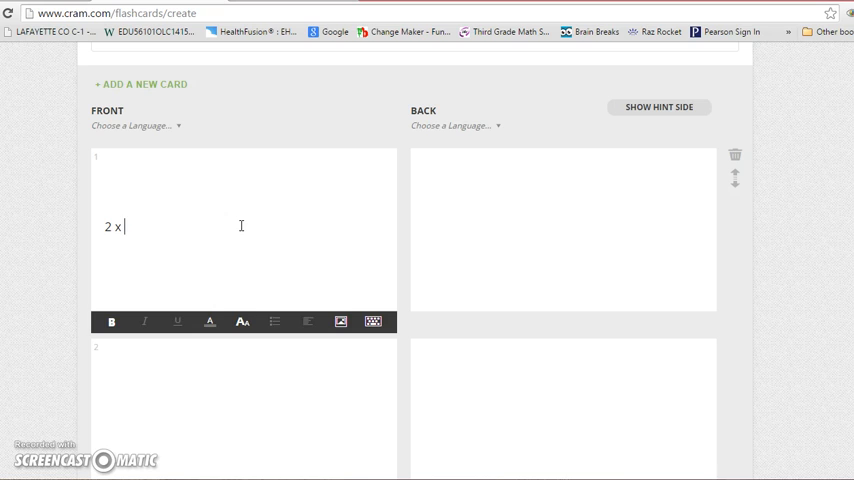
pyautogui.write('2 =')
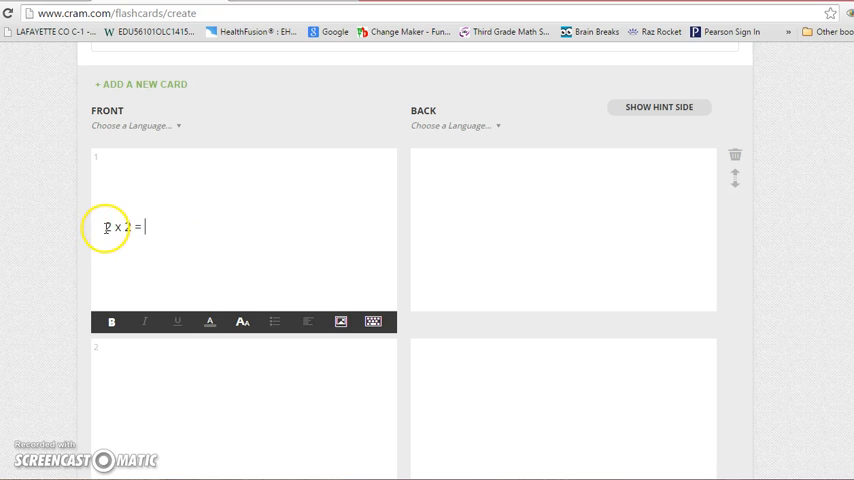
pyautogui.tripleClick(122, 228)
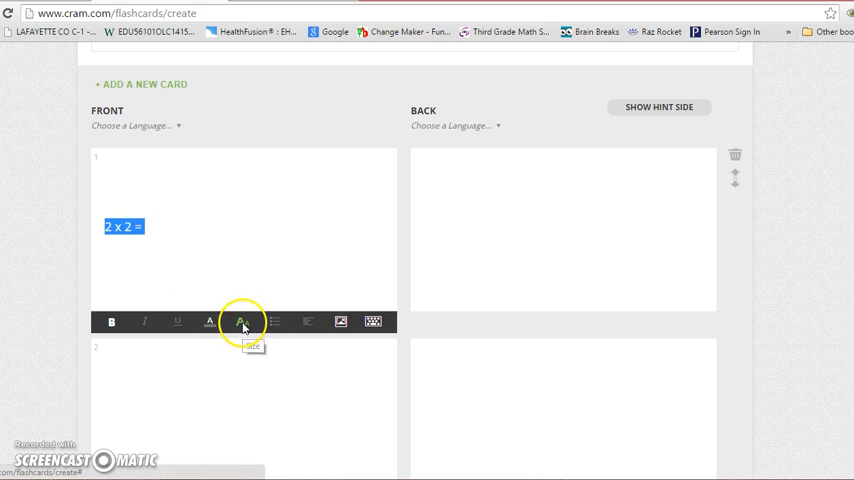
pyautogui.click(242, 320)
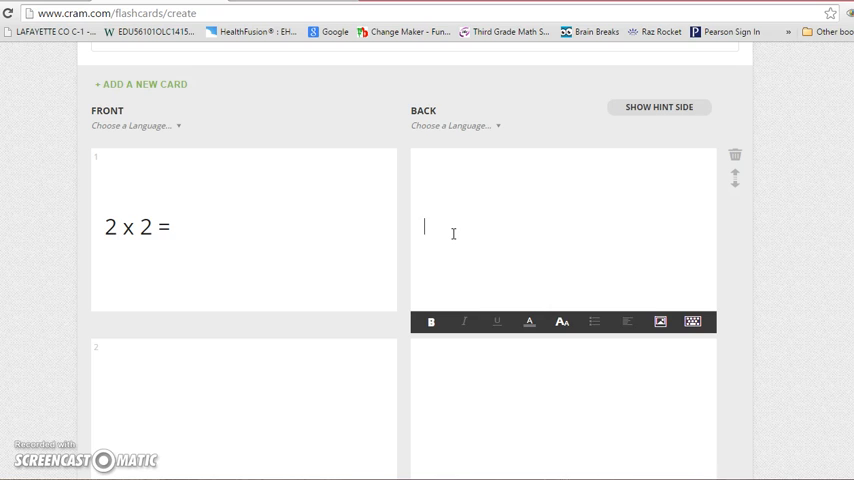
pyautogui.write('4')
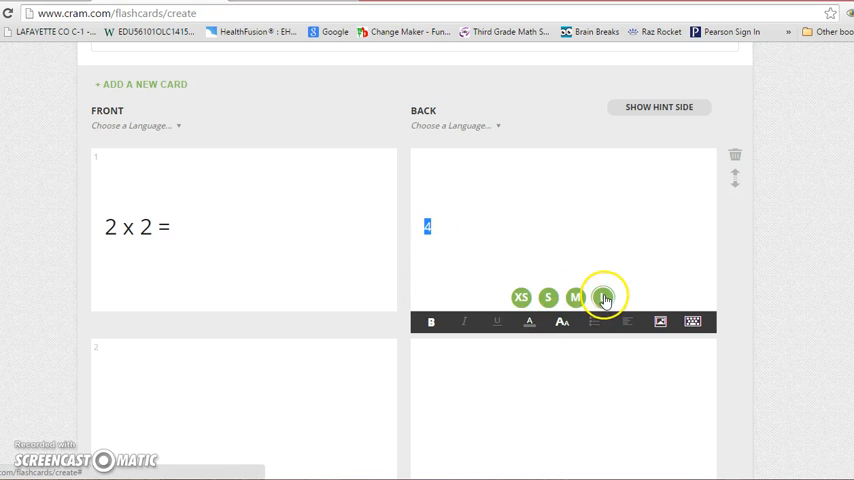
pyautogui.click(604, 296)
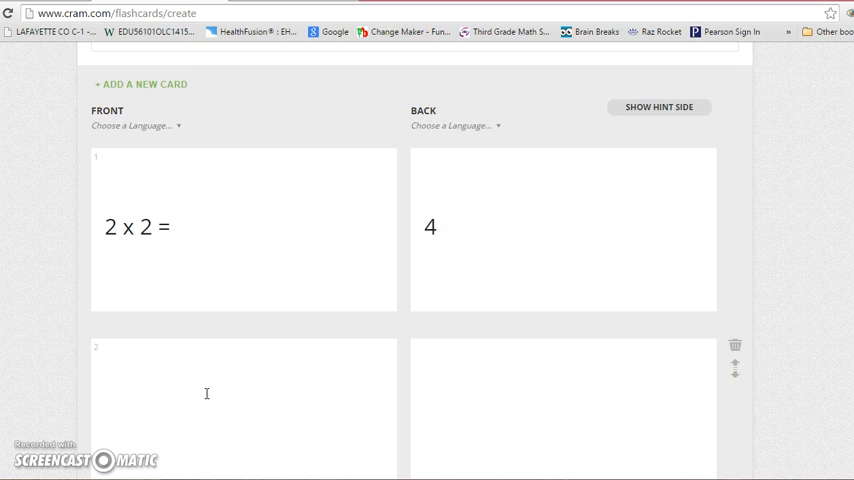
# Fill card 2 with '2 x 3 =' and answer 6 in large text
pyautogui.write('2 x')
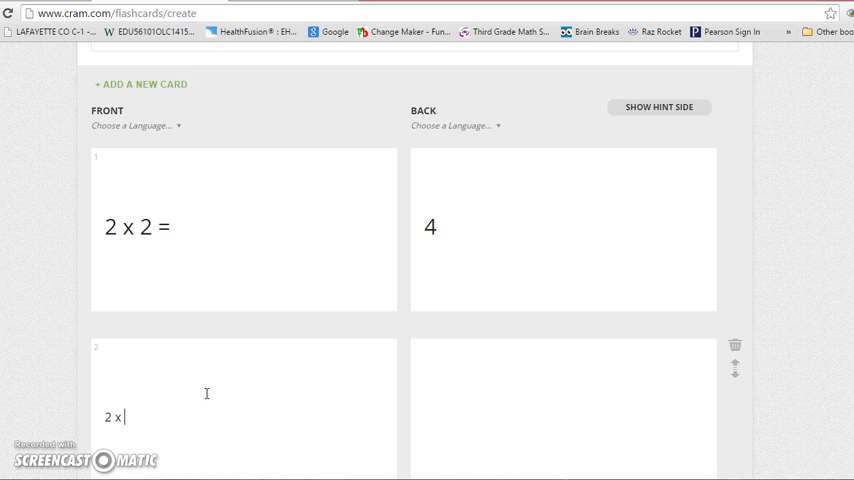
pyautogui.write('3 =')
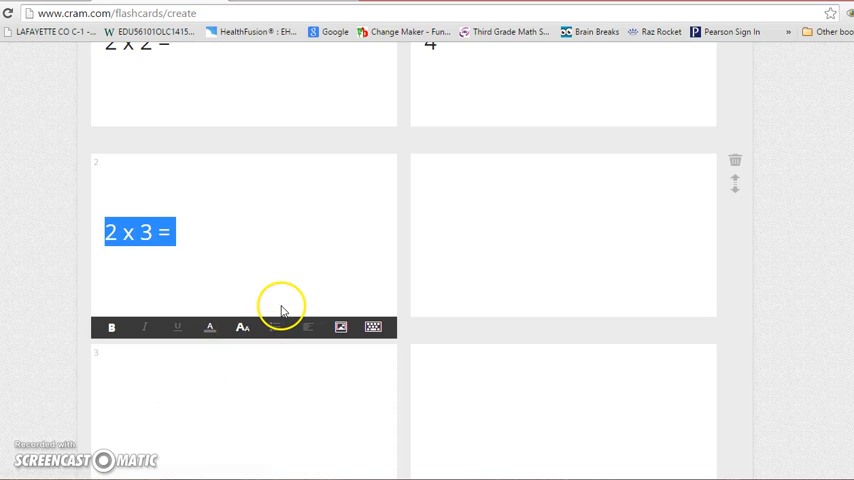
pyautogui.click(470, 232)
pyautogui.write('6')
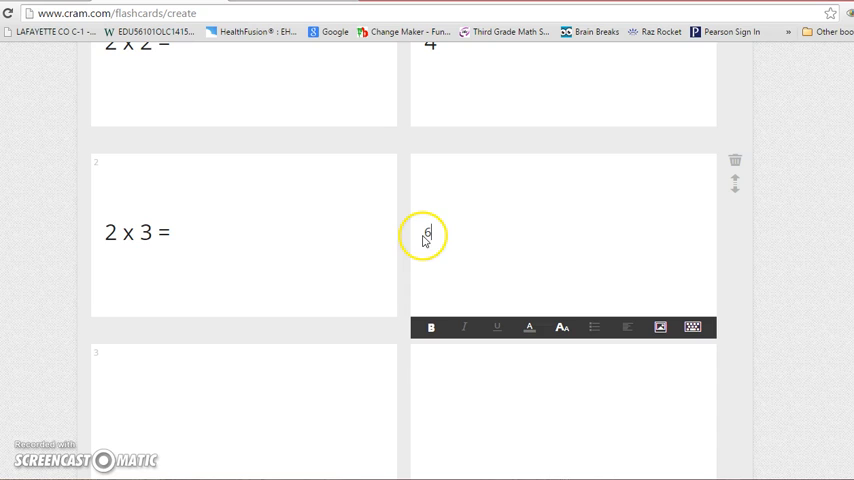
pyautogui.doubleClick(428, 232)
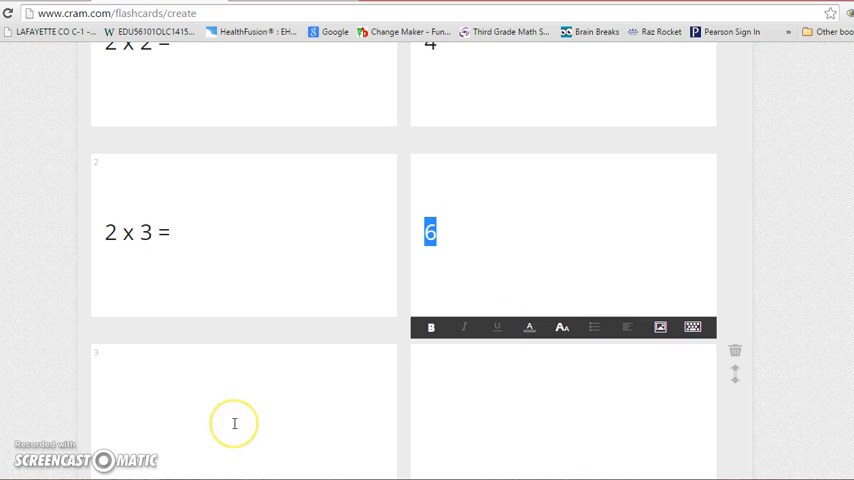
pyautogui.click(472, 344)
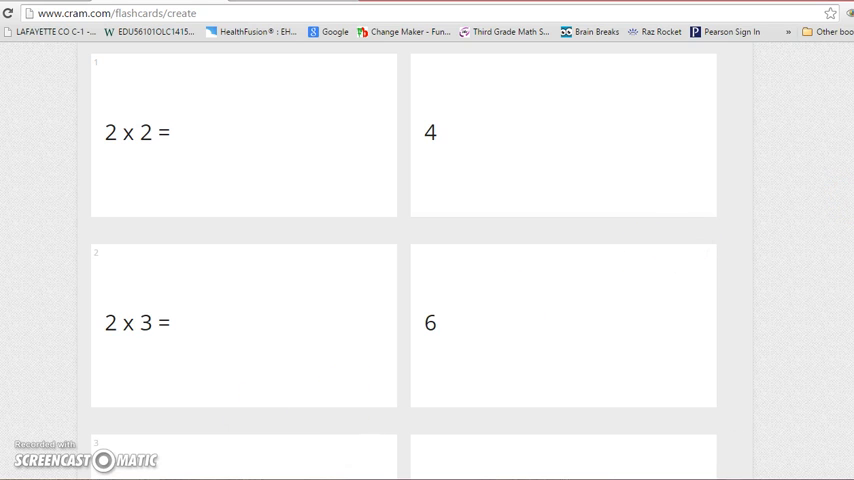
# Scroll past the completed cards through 2 x 10 = 20 to the folder and finish sections
pyautogui.scroll(-3)
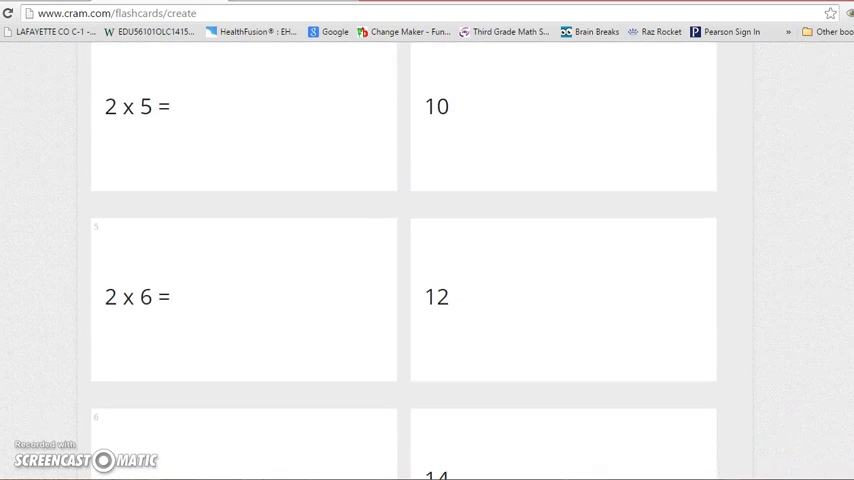
pyautogui.scroll(-3)
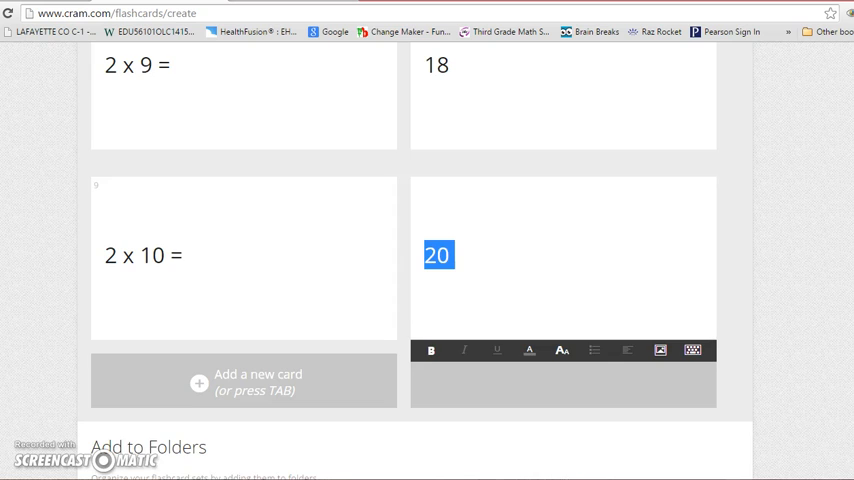
pyautogui.scroll(-3)
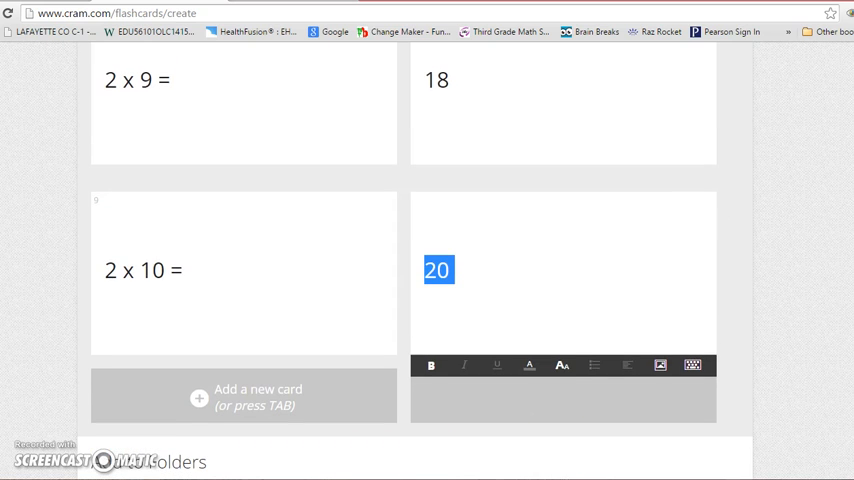
pyautogui.scroll(-3)
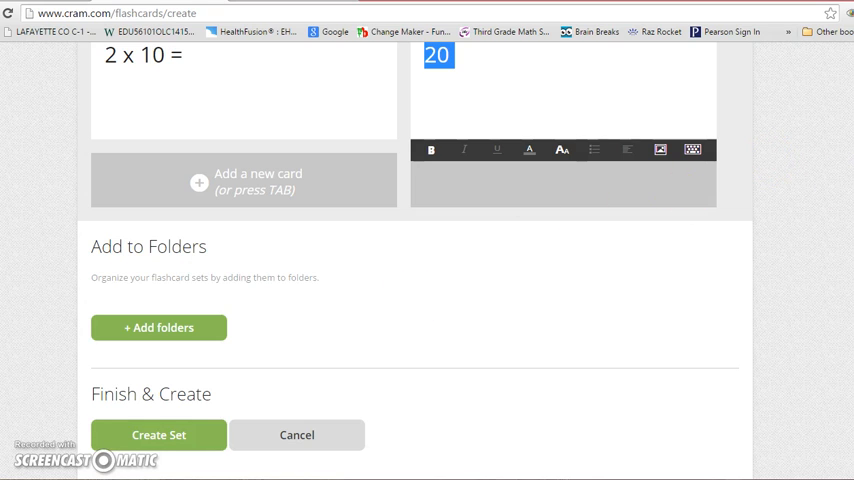
pyautogui.scroll(-3)
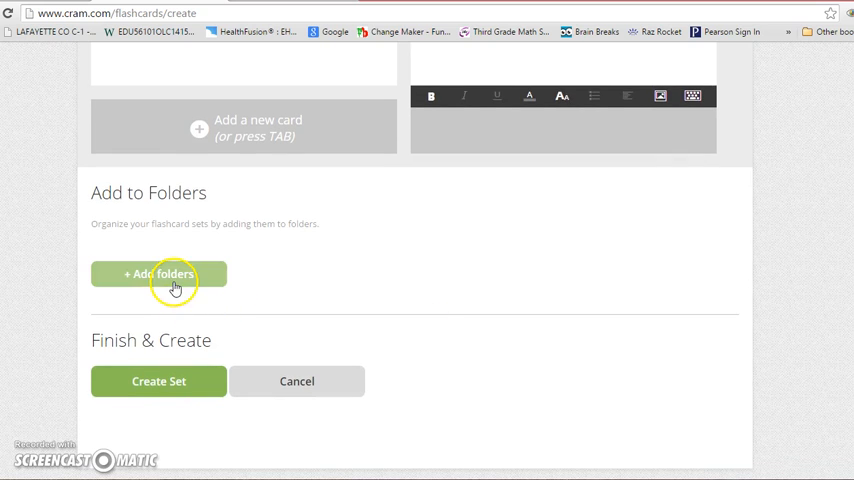
# Create a 'Multiplication Flashcards' folder and assign the set to it
pyautogui.click(158, 274)
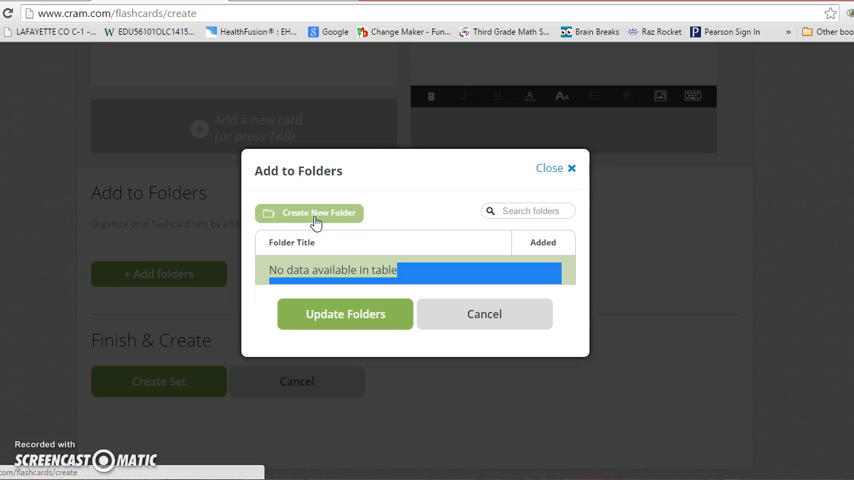
pyautogui.click(318, 212)
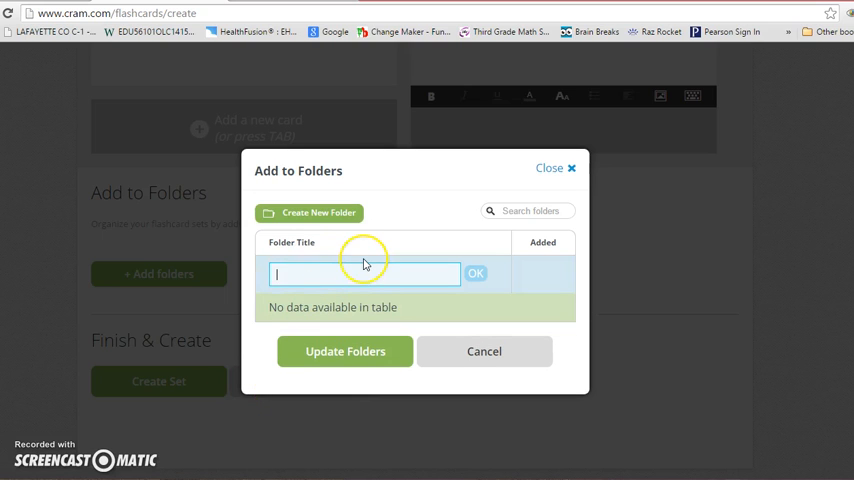
pyautogui.write('Multiplication Flashcard')
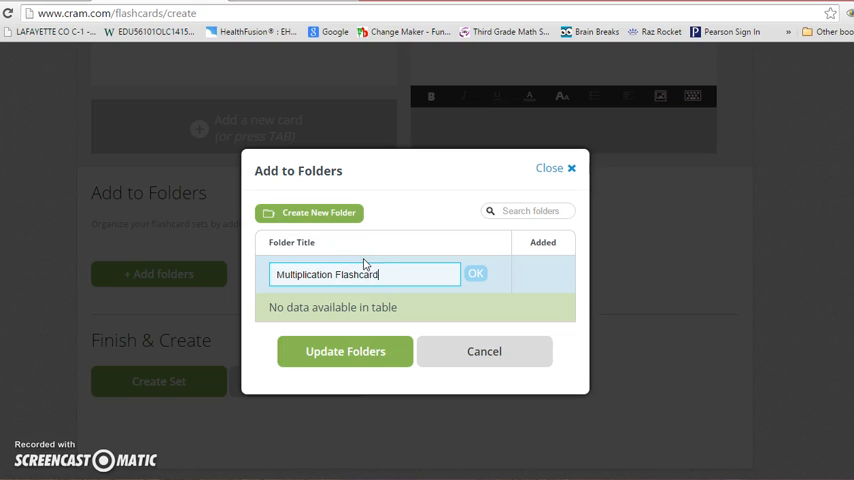
pyautogui.click(474, 272)
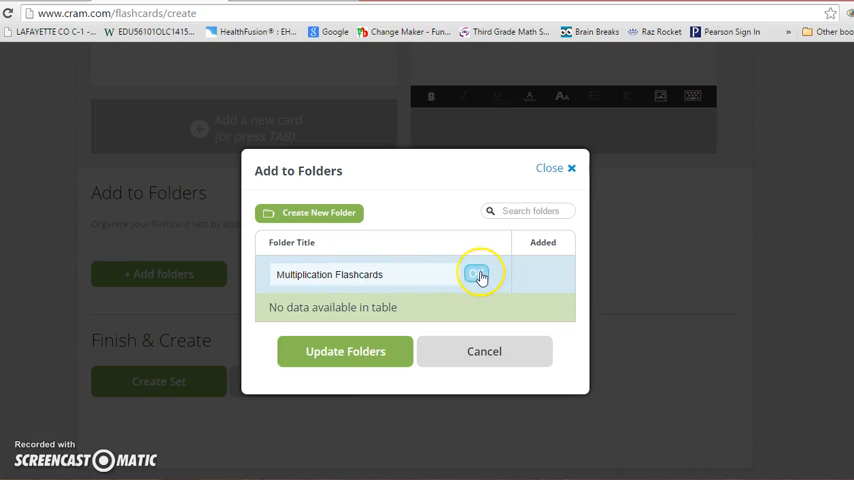
pyautogui.click(478, 274)
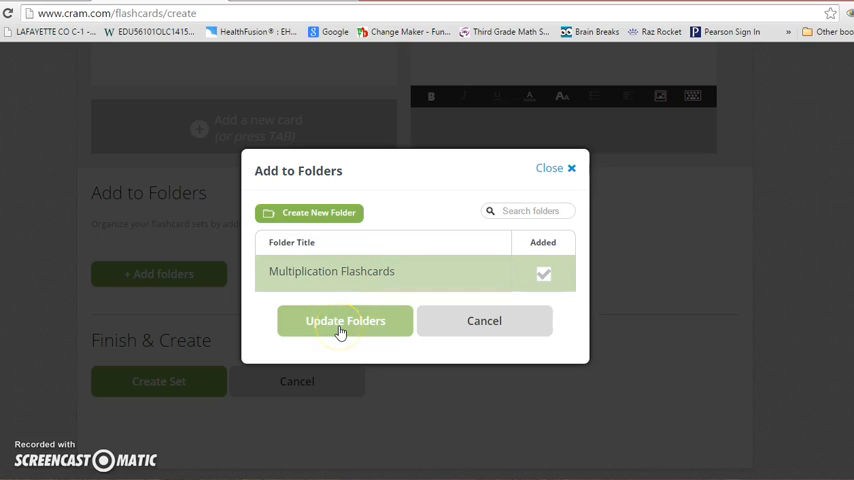
pyautogui.click(344, 320)
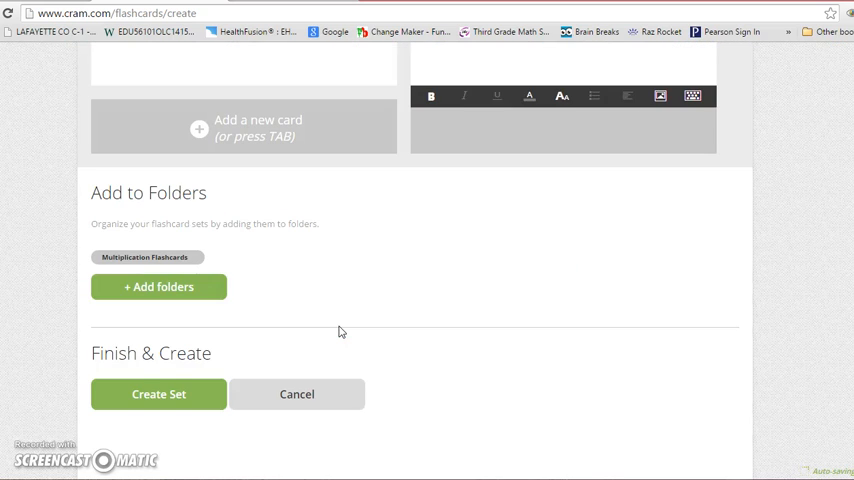
# Create the set so its 2 Times Table study page is saved and ready
pyautogui.click(158, 394)
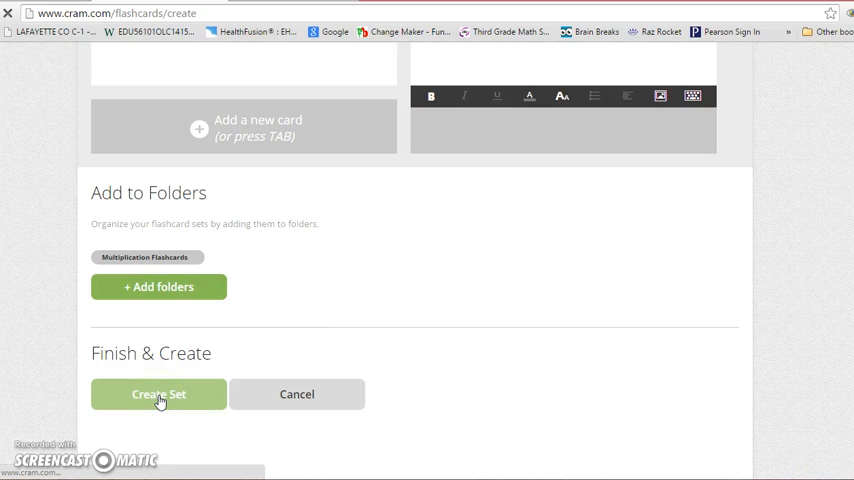
pyautogui.click(158, 392)
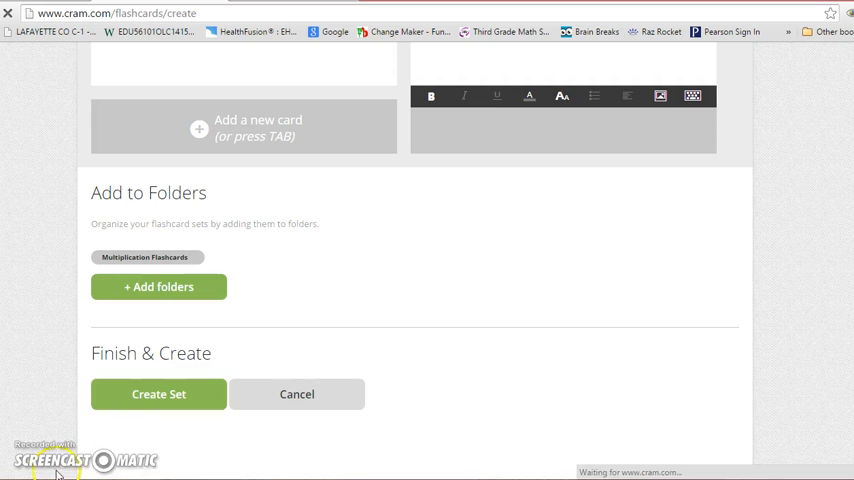
pyautogui.click(158, 392)
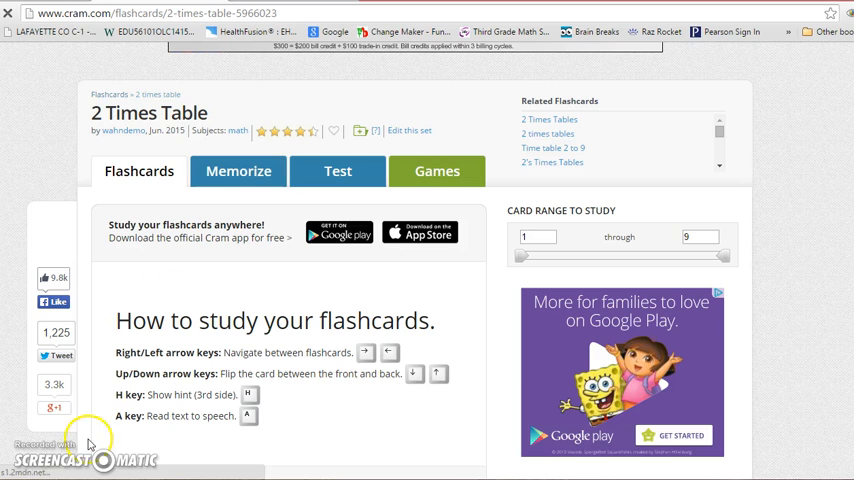
# Switch the 2 Times Table set to Memorize study mode
pyautogui.click(238, 172)
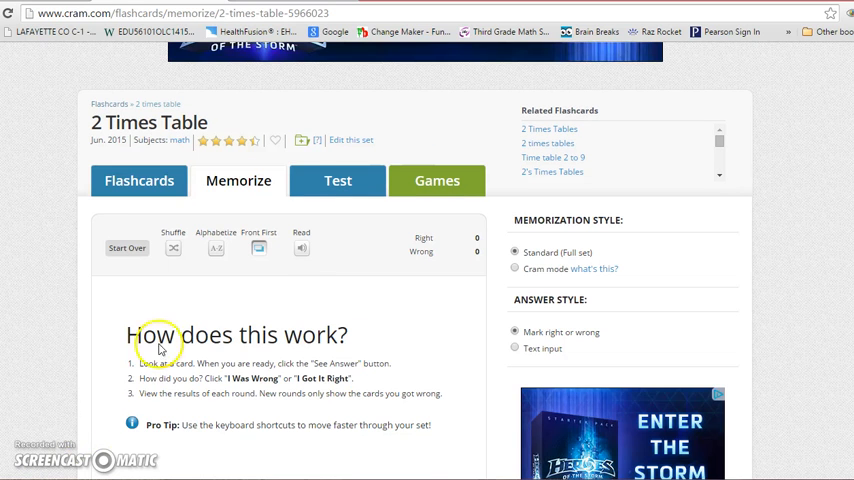
pyautogui.moveTo(336, 180)
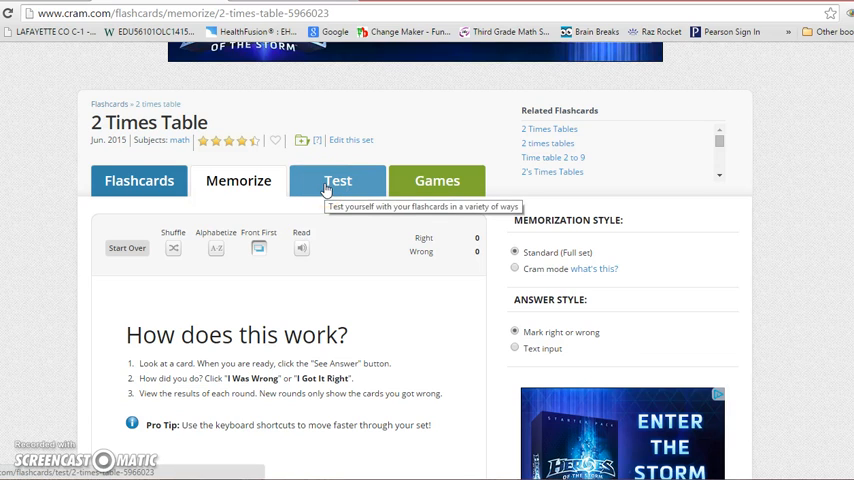